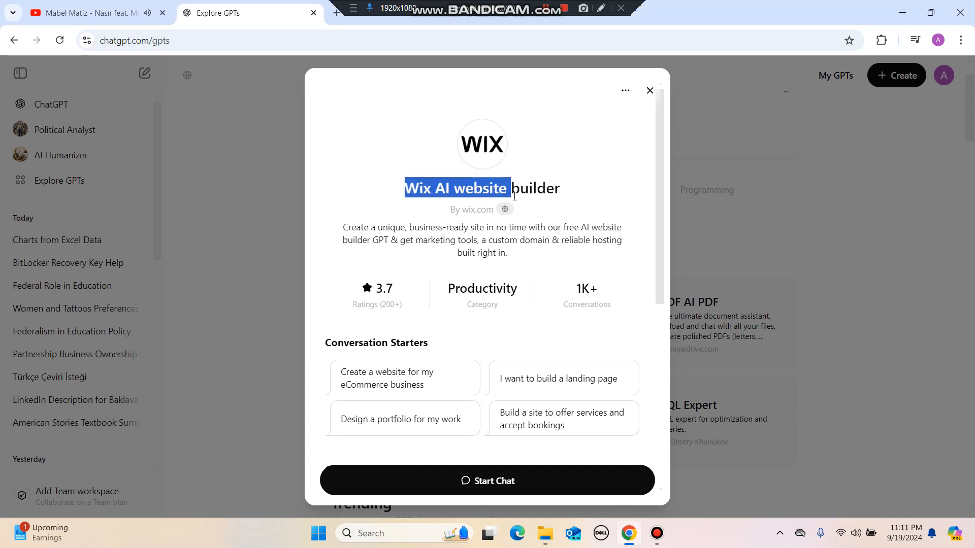
# - Leave the GPT details view and begin a new chat with the Wix AI website builder
pyautogui.click(650, 90)
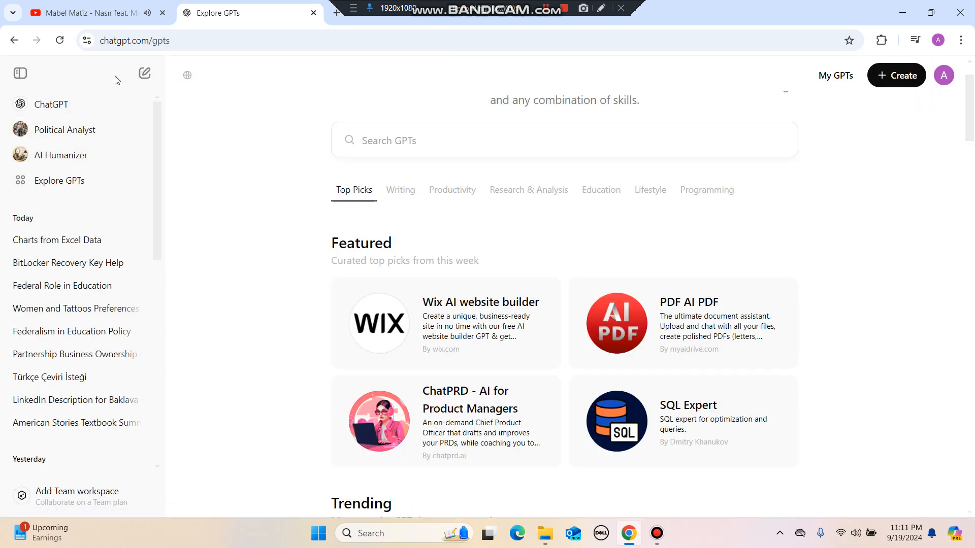
pyautogui.moveTo(60, 181)
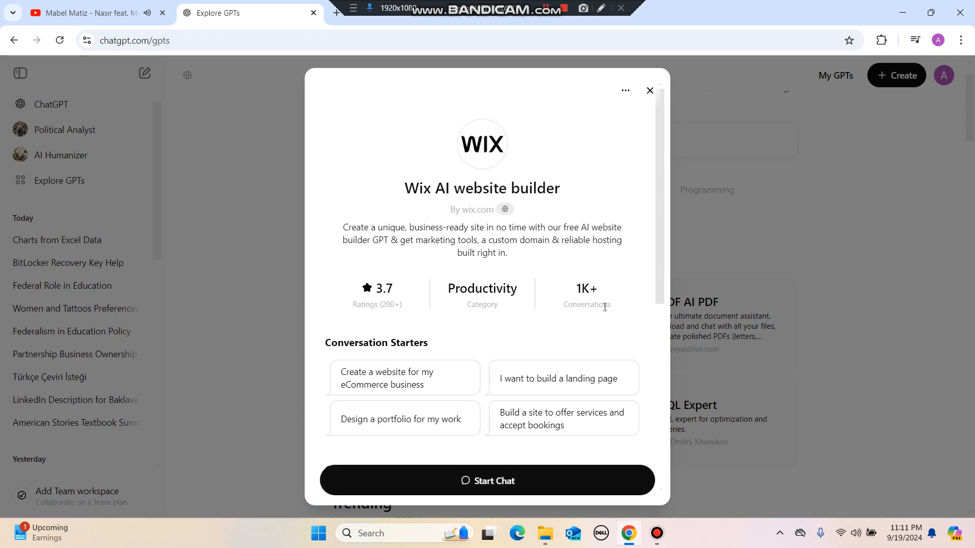
pyautogui.doubleClick(378, 288)
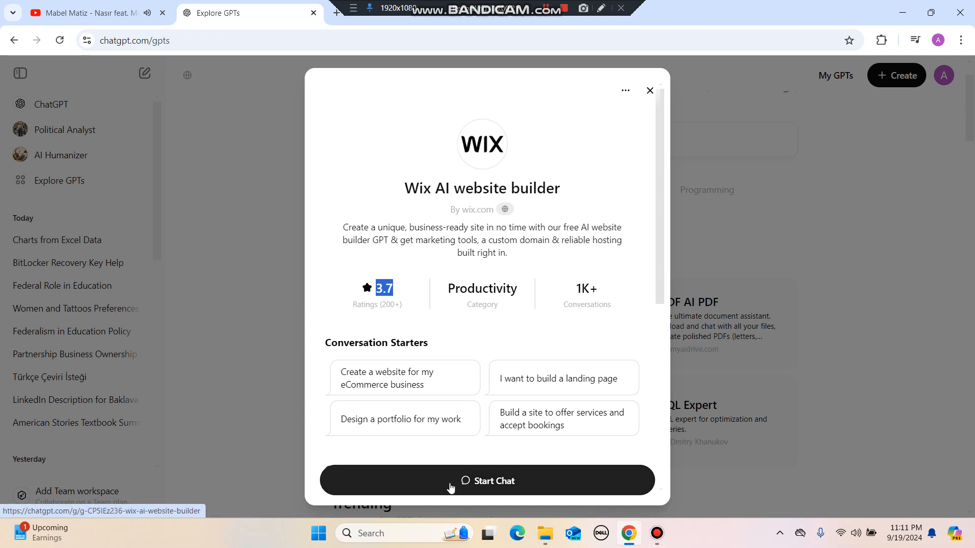
pyautogui.click(487, 481)
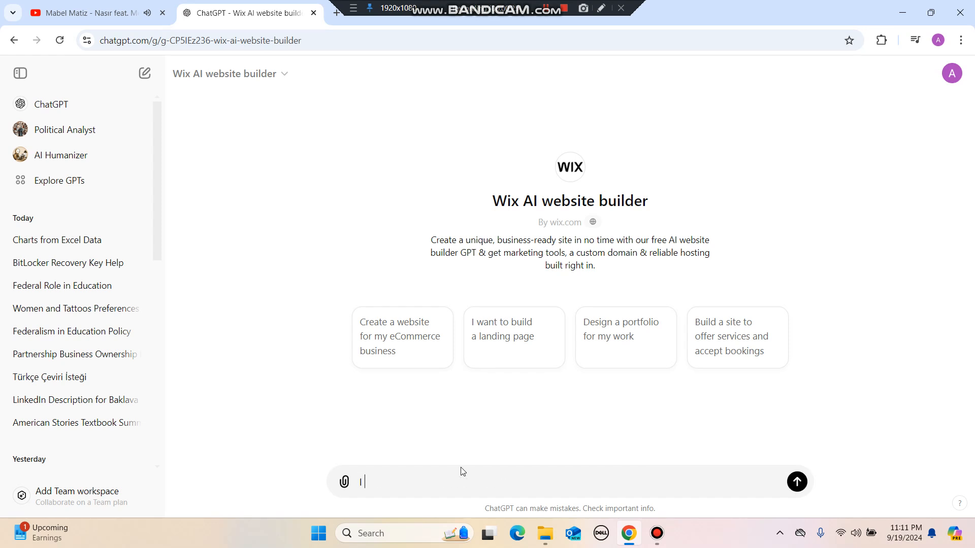
# - Send the request 'I want a landing page for my hair style company in dallas'
pyautogui.write('I want a landing page')
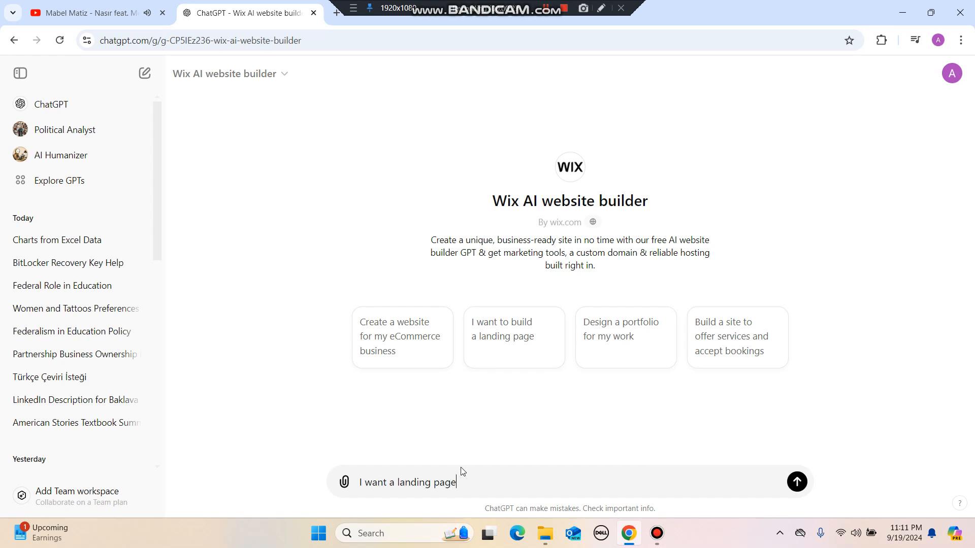
pyautogui.write('for my')
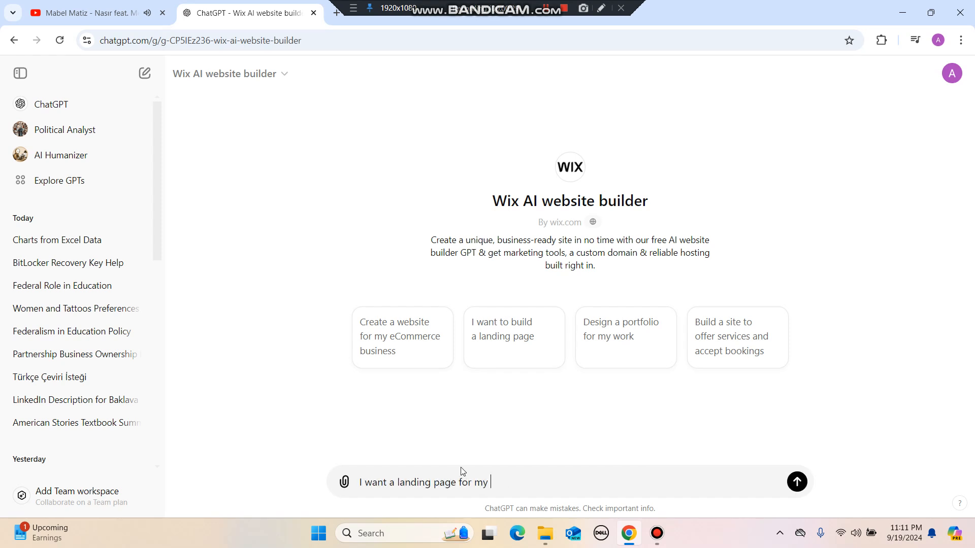
pyautogui.write('hair d')
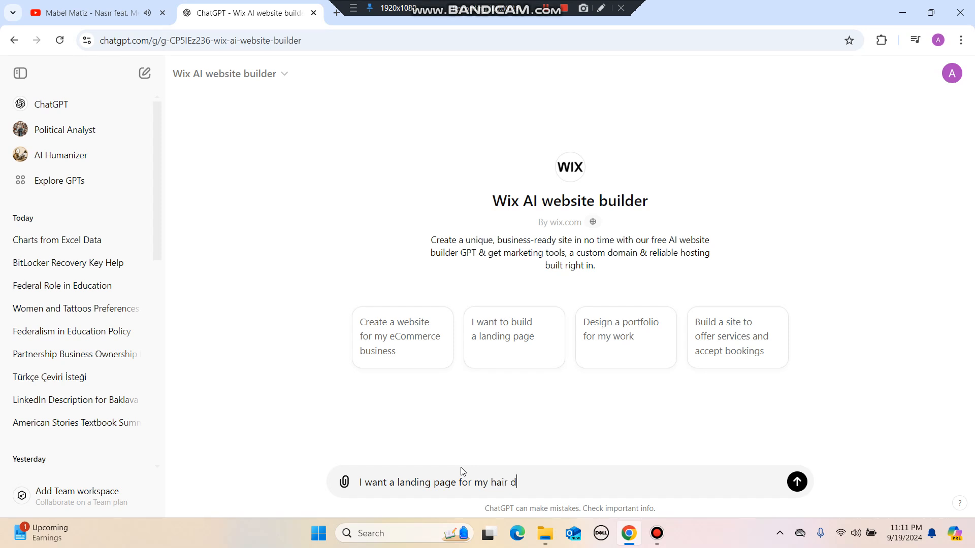
pyautogui.write('style')
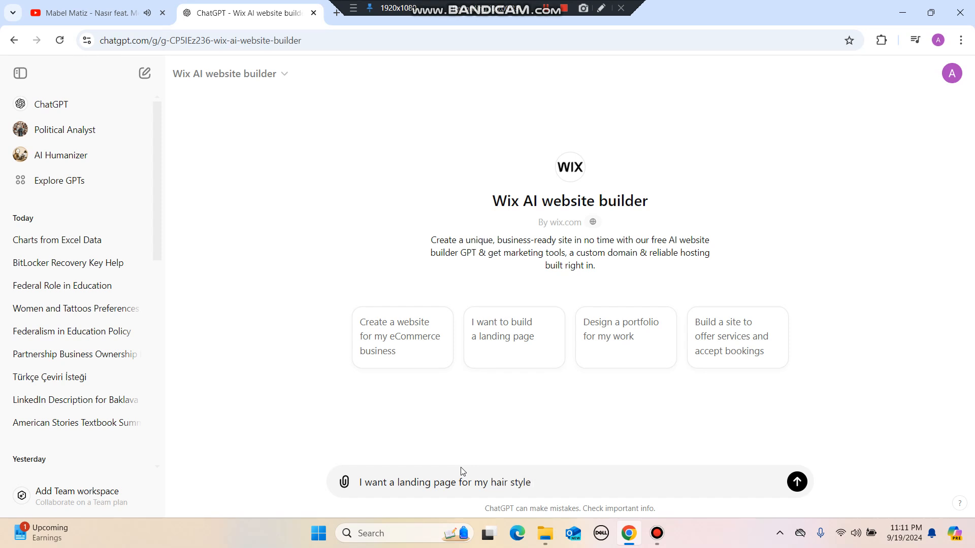
pyautogui.write('company in')
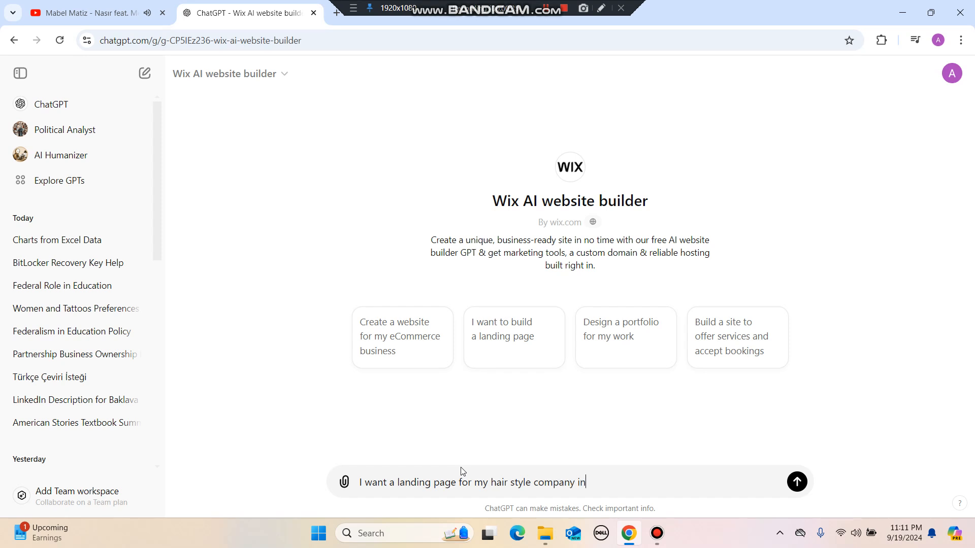
pyautogui.write('dallas')
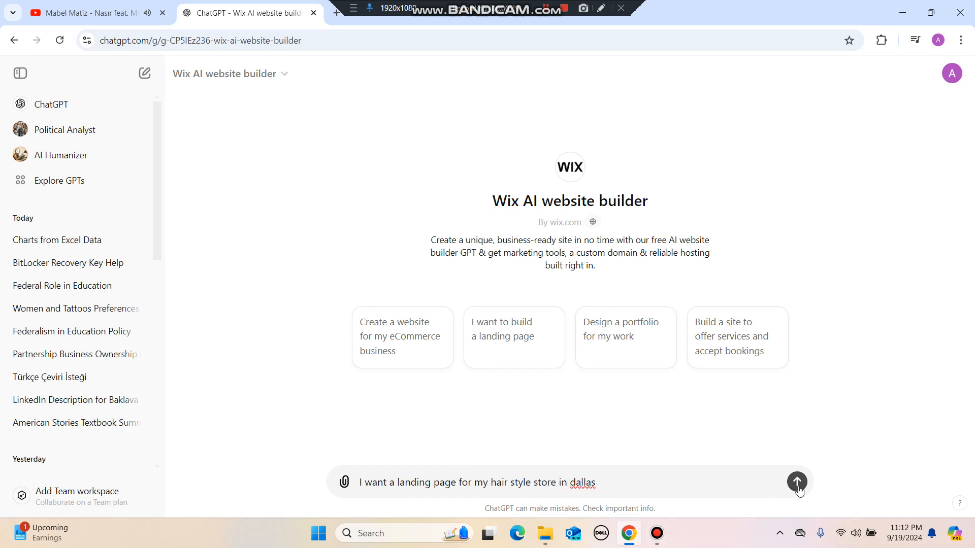
pyautogui.click(796, 483)
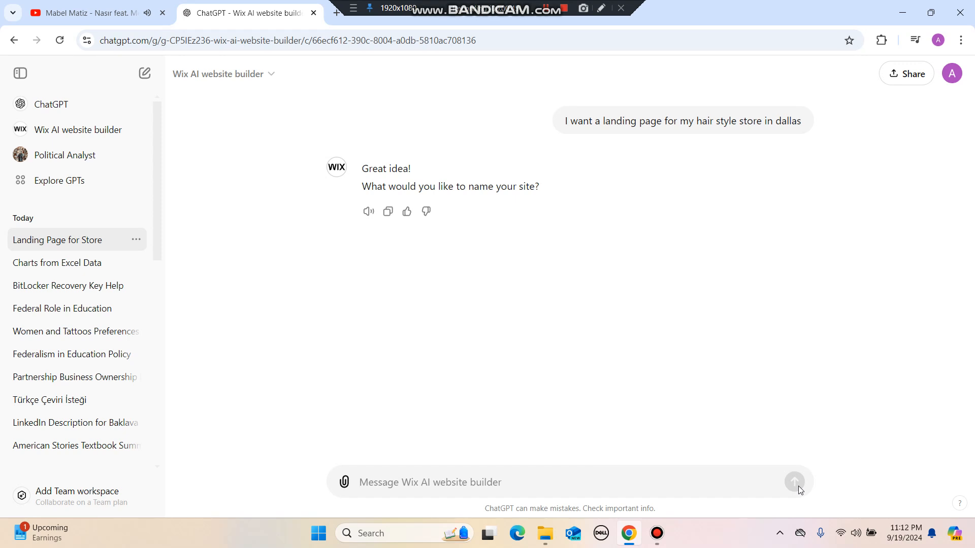
# - Reply that the site is named Danny's Cuts
pyautogui.write('Danny;')
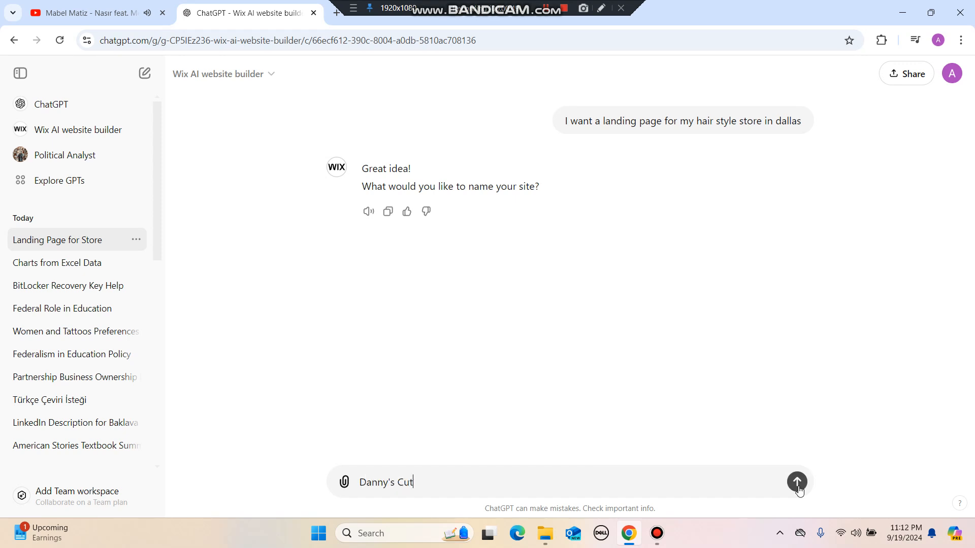
pyautogui.click(797, 483)
pyautogui.write('Its very quality work')
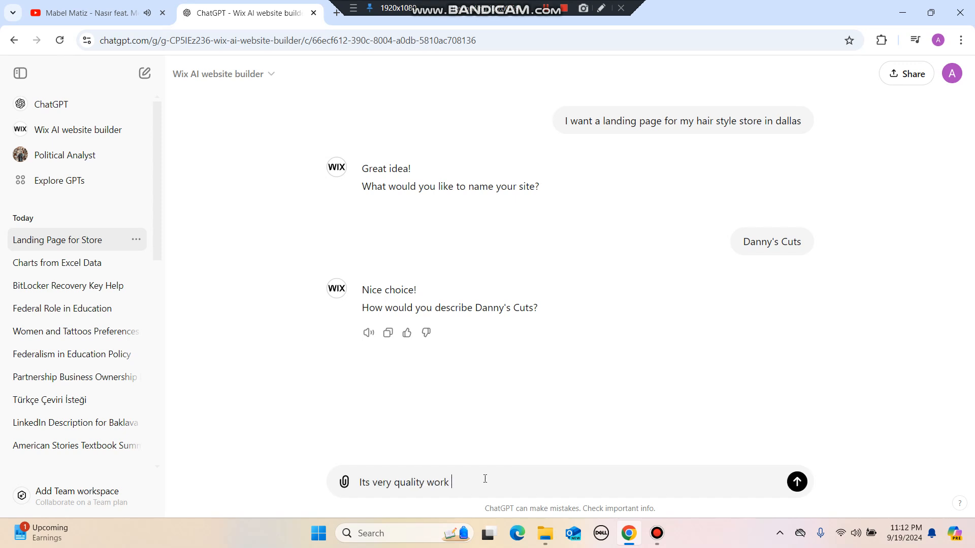
# - Describe Danny's Cuts as simple, fast and the best, and send it
pyautogui.write('and its simple f')
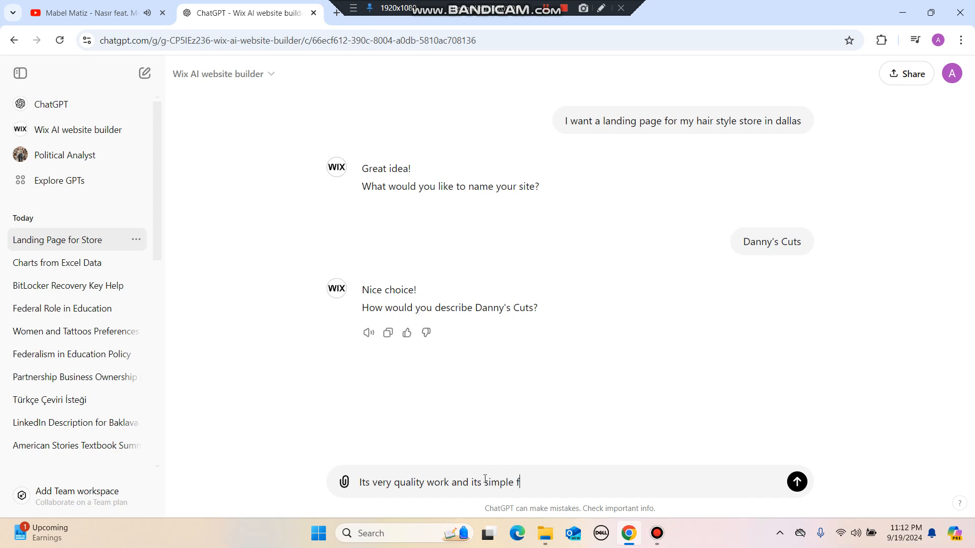
pyautogui.write('ast and the best')
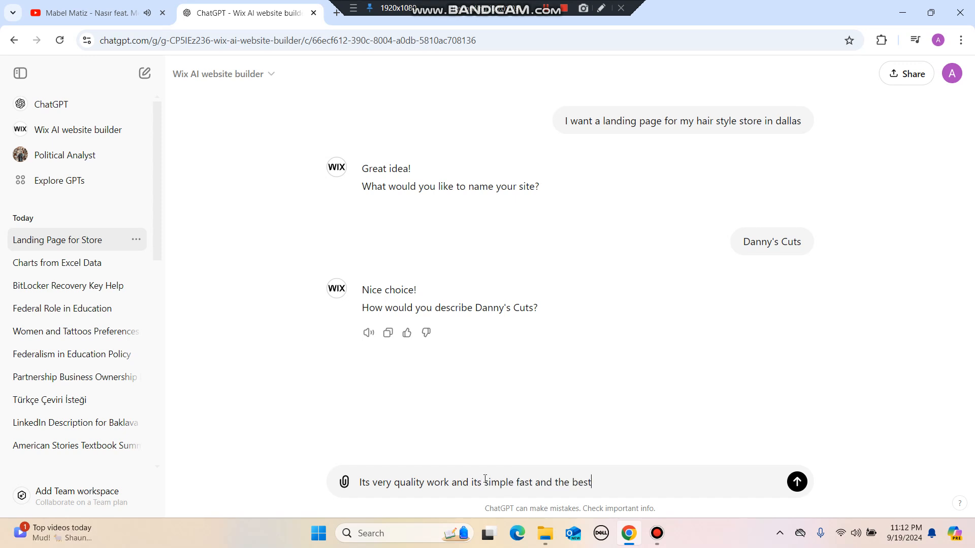
pyautogui.click(796, 481)
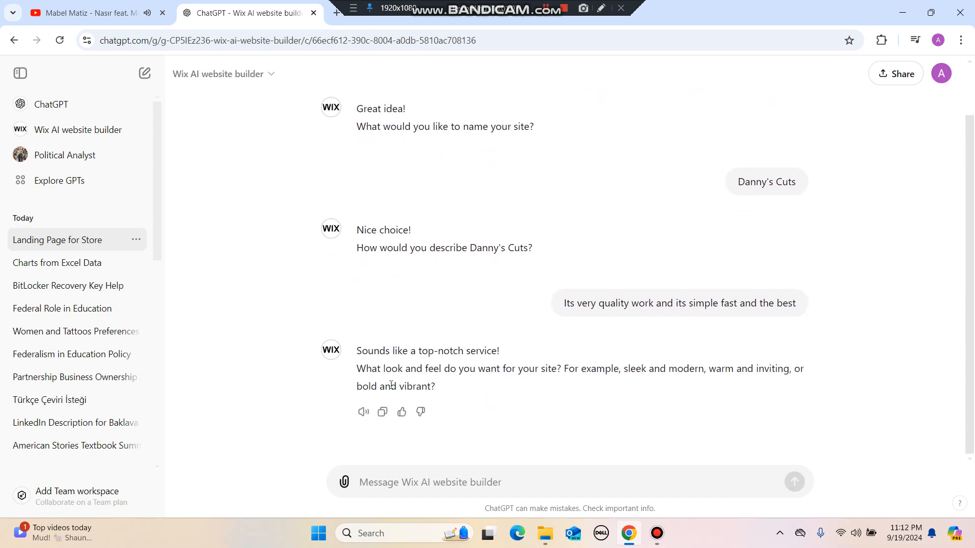
# - Answer the look-and-feel question with a vibrant color theme request
pyautogui.click(428, 481)
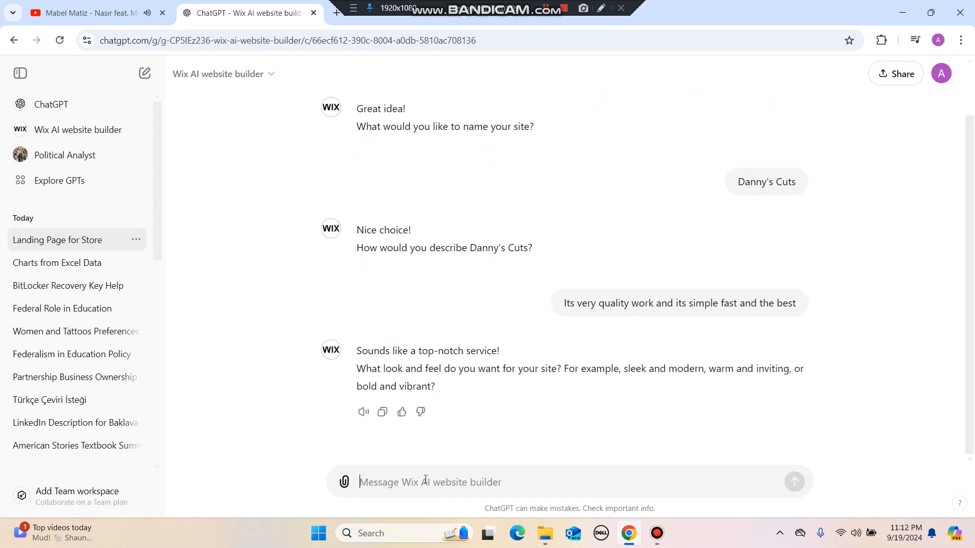
pyautogui.write('Vibrant co')
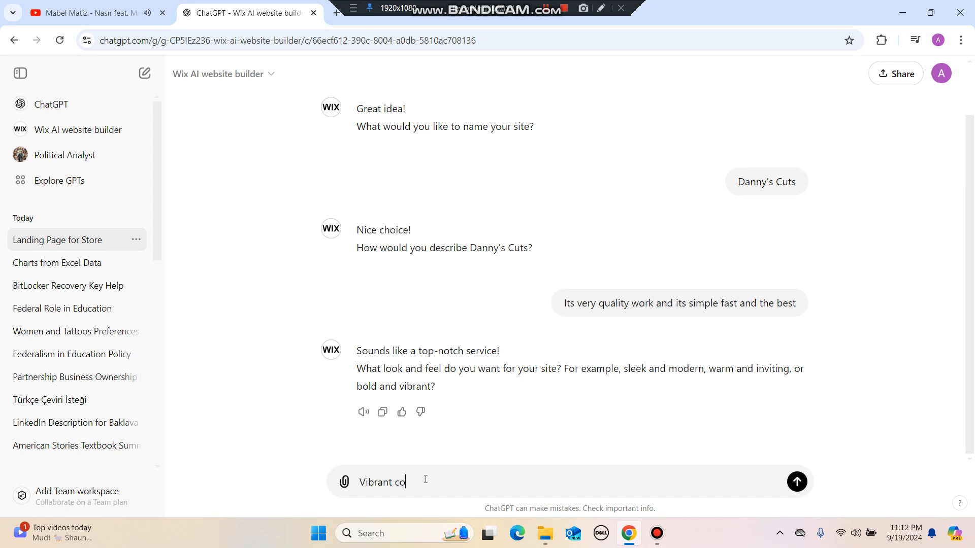
pyautogui.write('lor theme make')
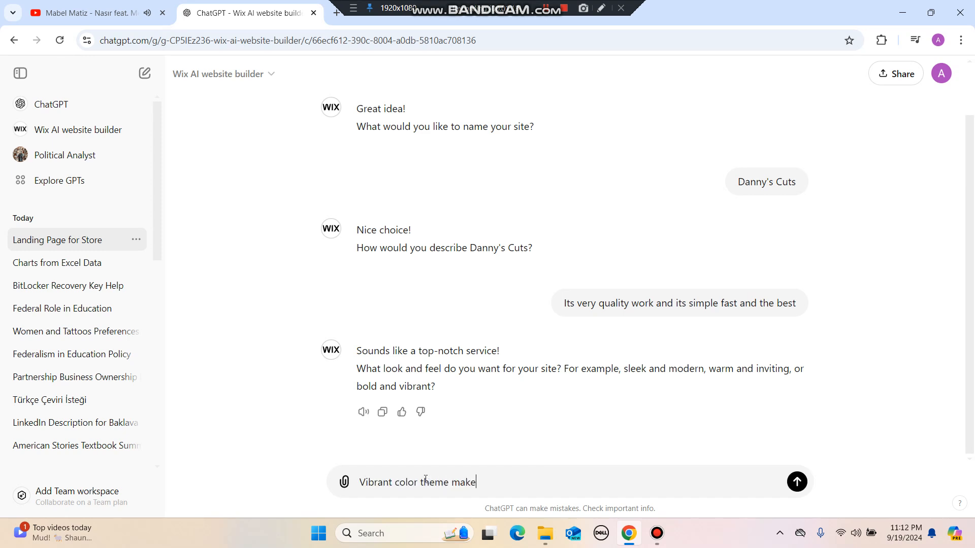
pyautogui.click(796, 481)
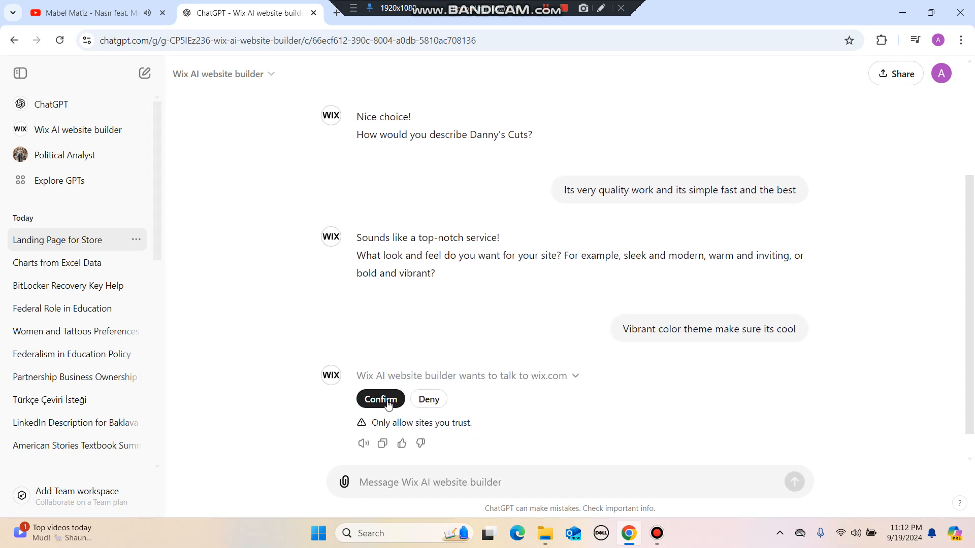
# - Confirm contacting wix.com and follow the link to the newly created Danny's Cuts site
pyautogui.scroll(-3)
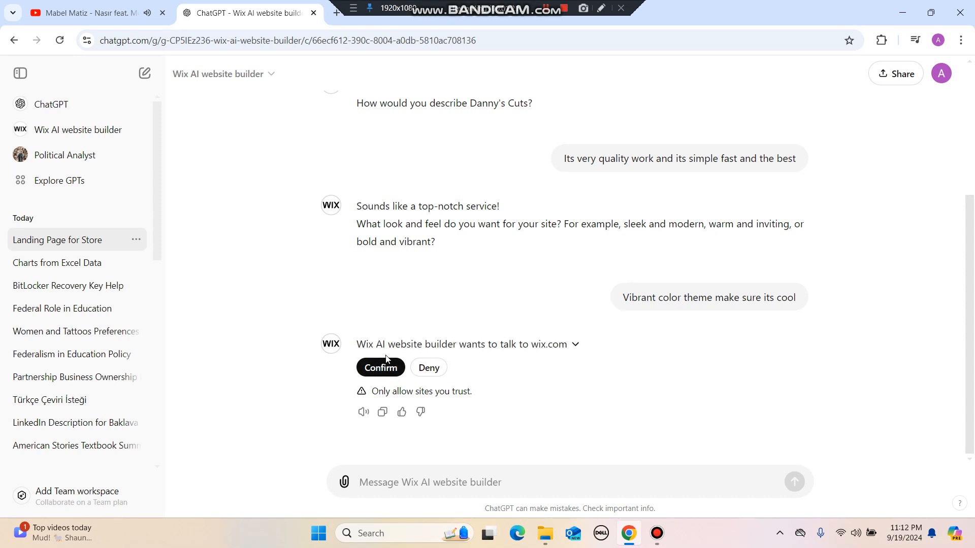
pyautogui.click(380, 367)
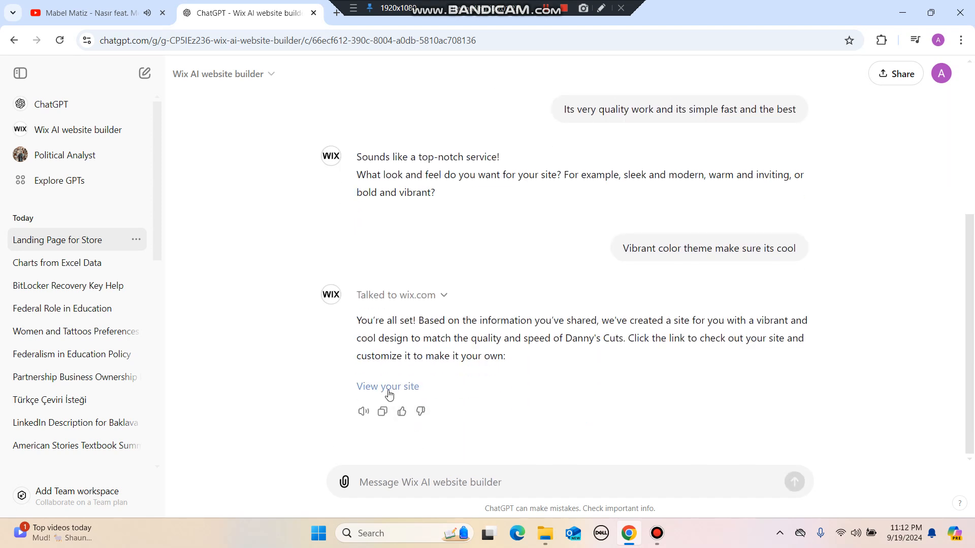
pyautogui.click(387, 386)
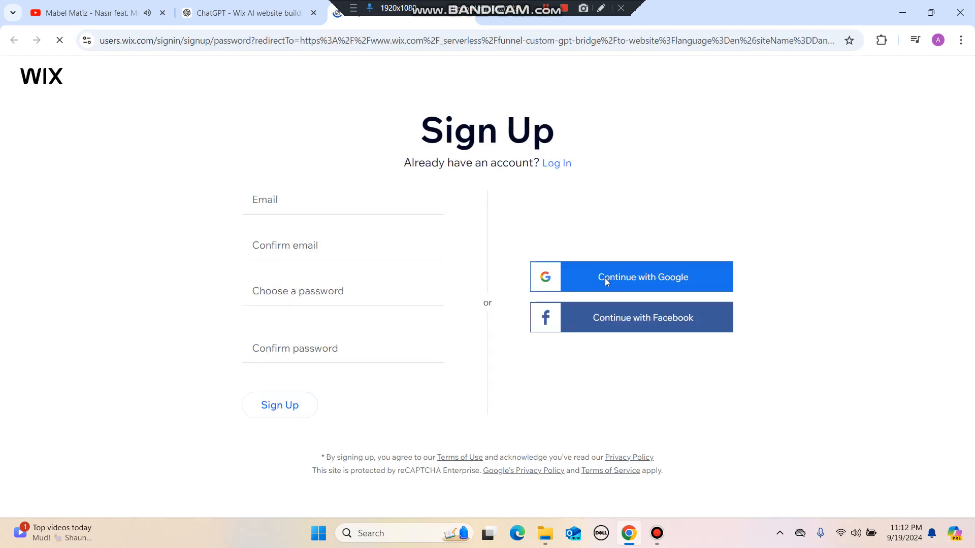
# - Sign up to Wix with the first Google account
pyautogui.click(642, 276)
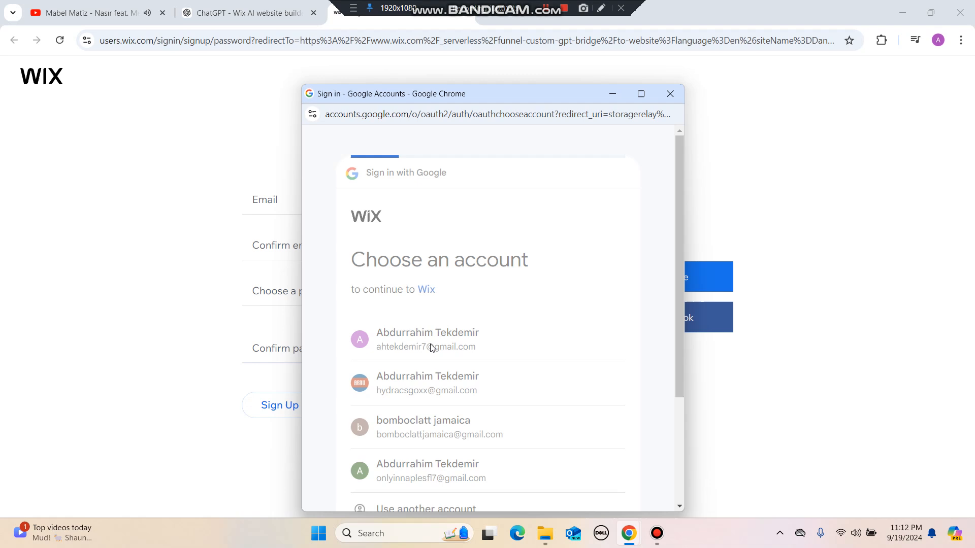
pyautogui.click(427, 339)
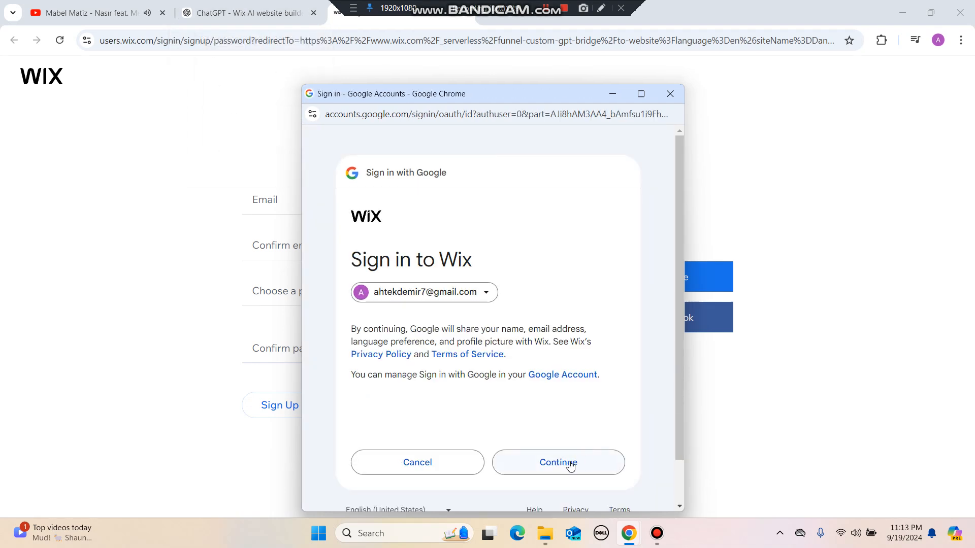
pyautogui.click(558, 462)
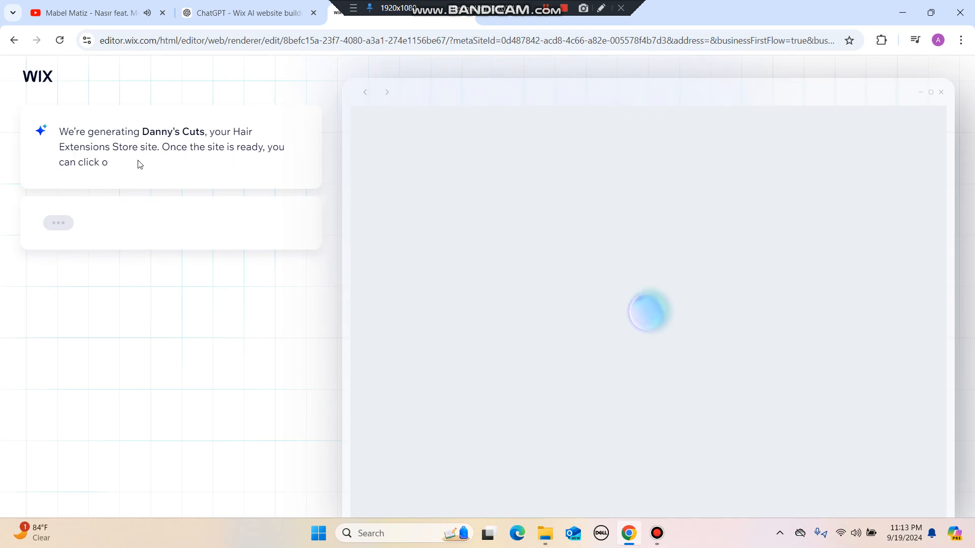
# - Glance at the ChatGPT conversation and return to Wix while the site generates
pyautogui.click(246, 12)
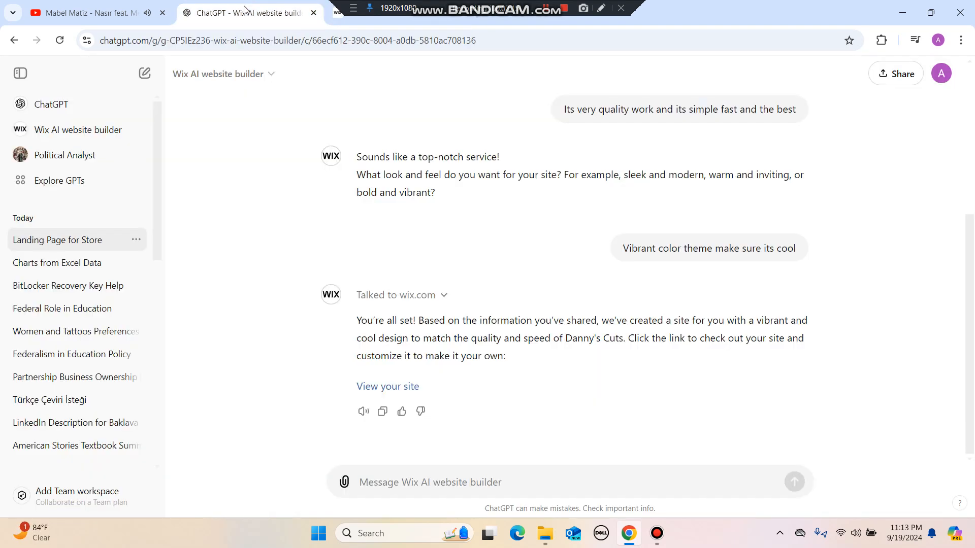
pyautogui.click(387, 386)
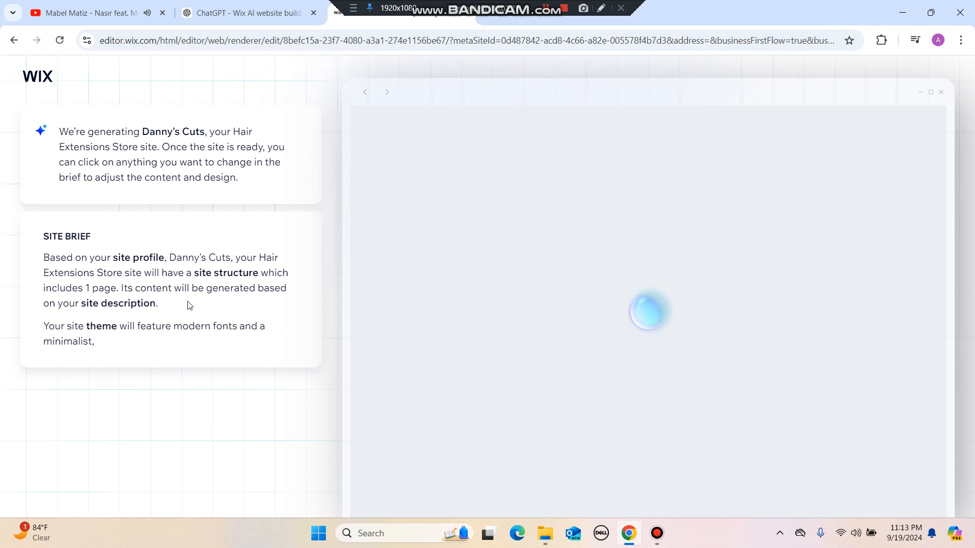
pyautogui.write('m')
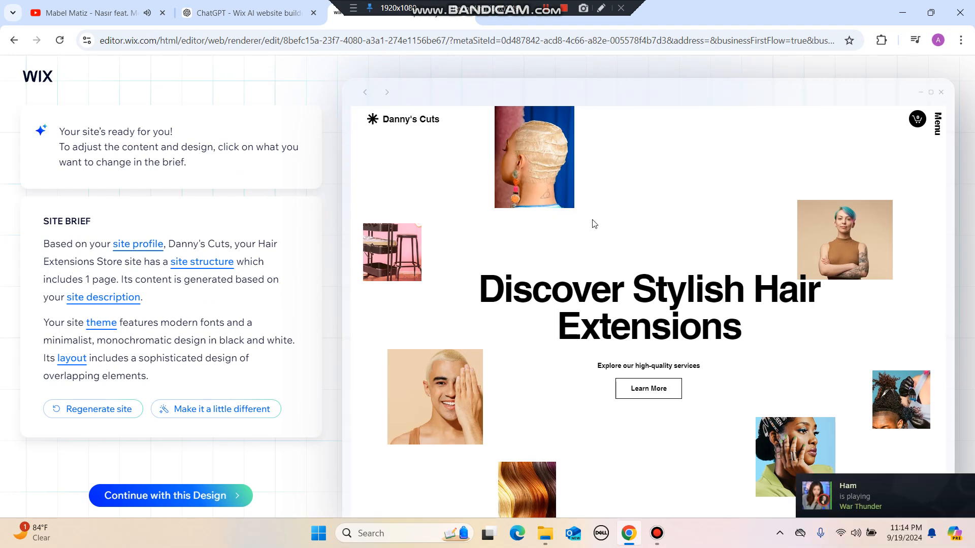
pyautogui.moveTo(572, 214)
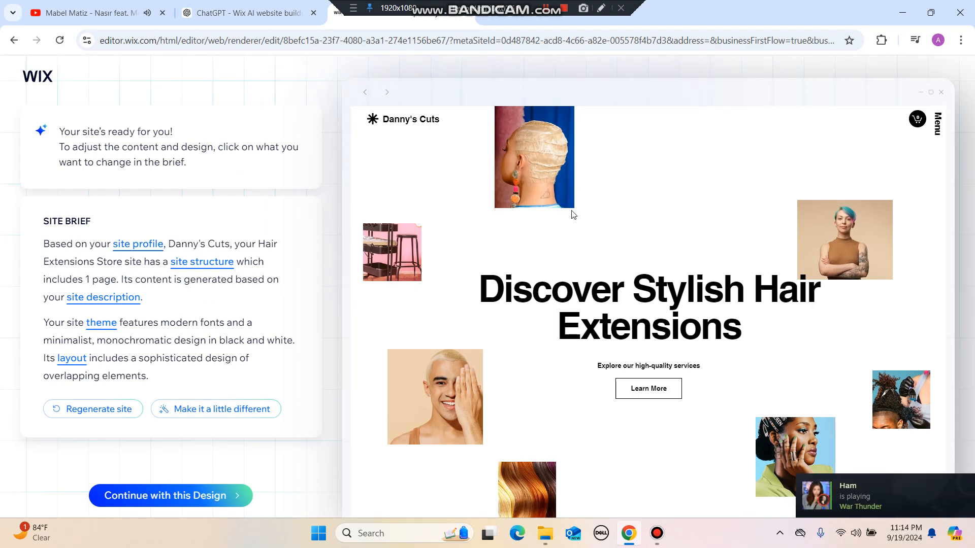
pyautogui.scroll(-3)
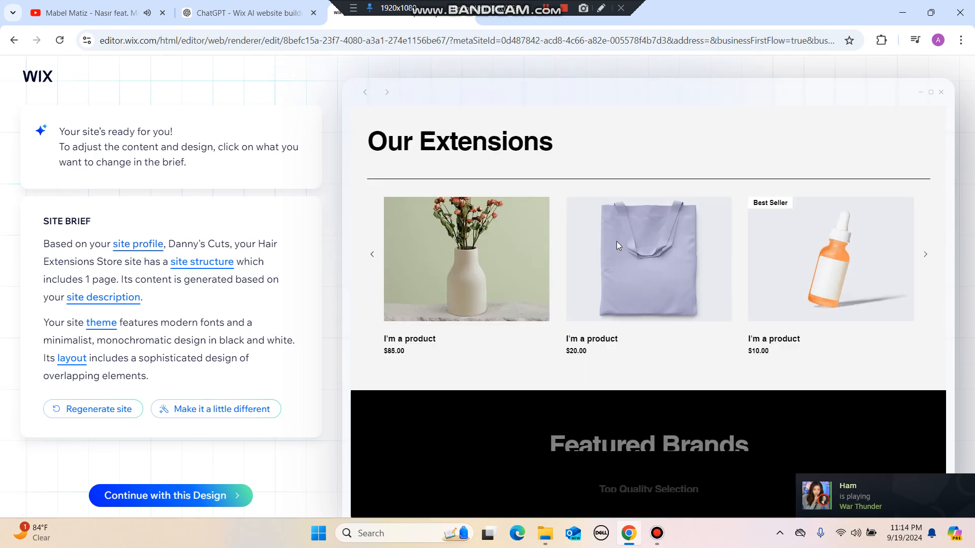
pyautogui.scroll(-3)
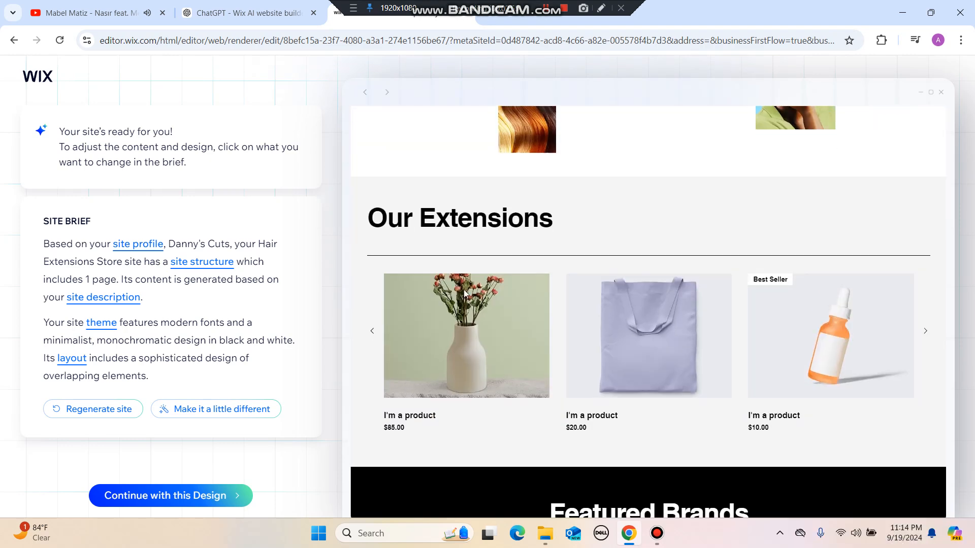
pyautogui.scroll(-3)
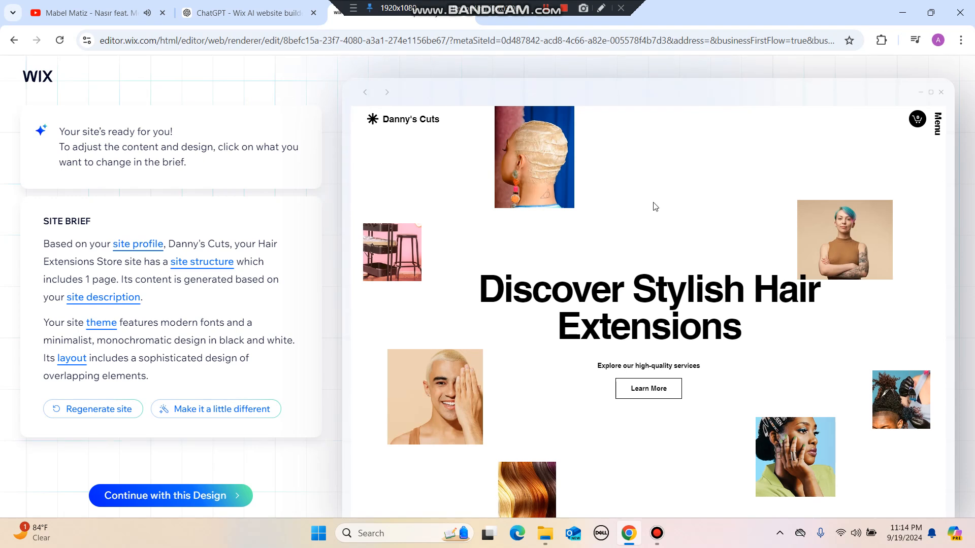
pyautogui.moveTo(190, 483)
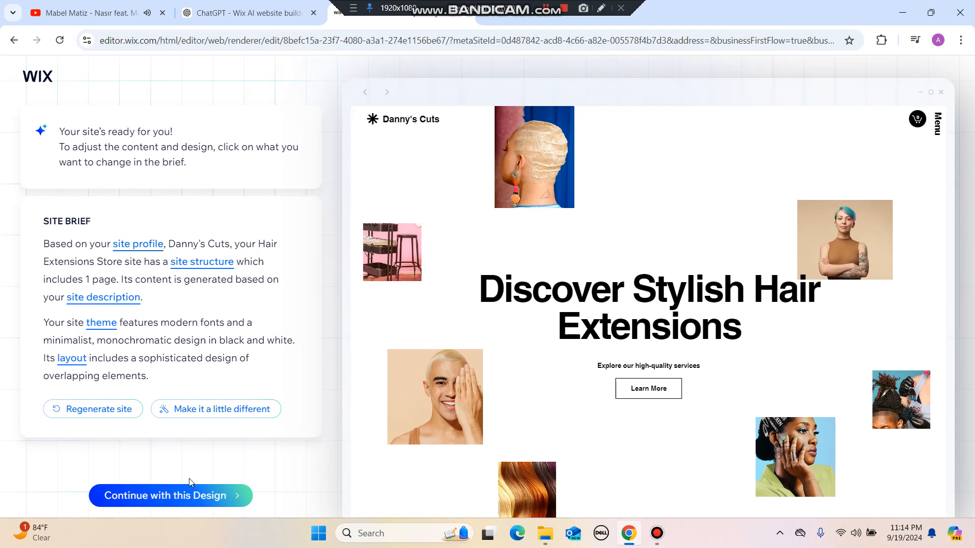
# - Continue with the generated design and scroll the preview down through Featured Brands to the footer
pyautogui.click(170, 495)
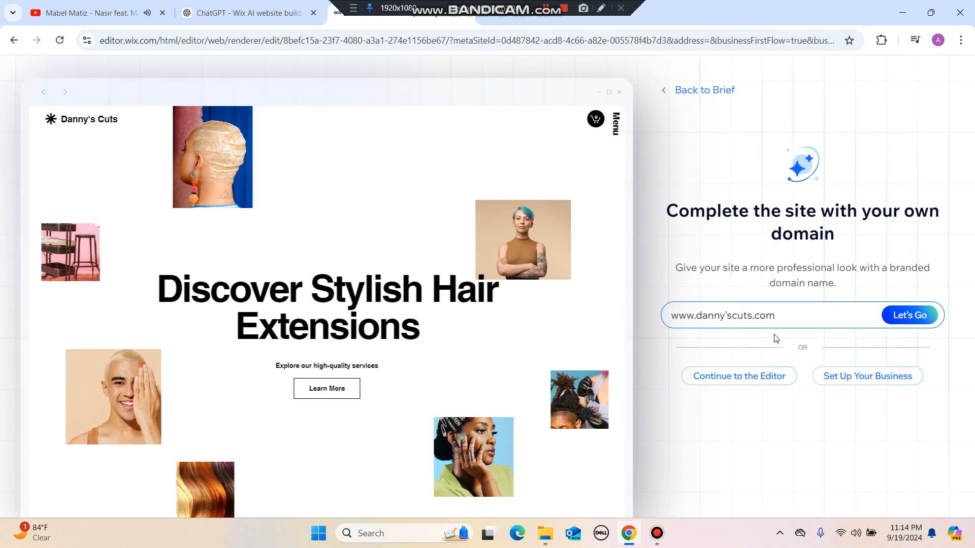
pyautogui.moveTo(546, 330)
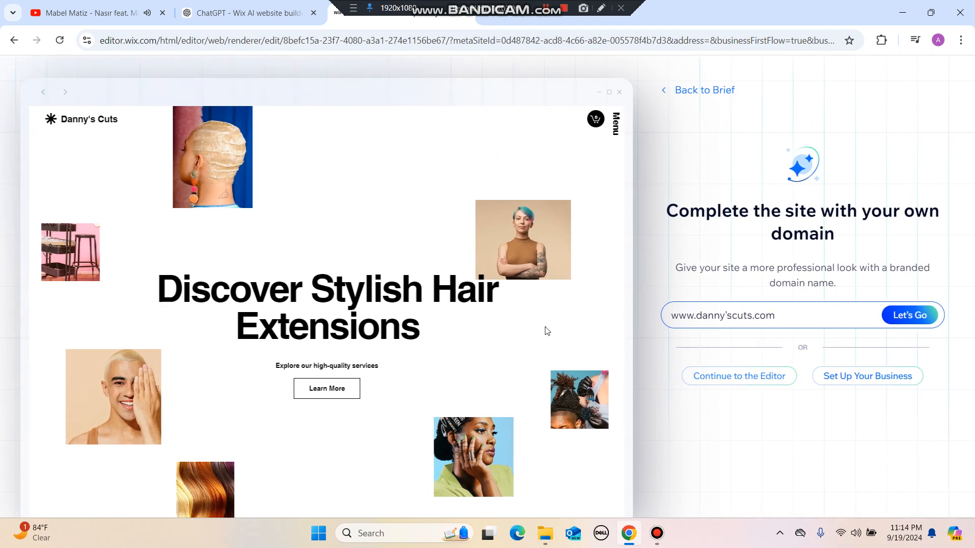
pyautogui.scroll(-3)
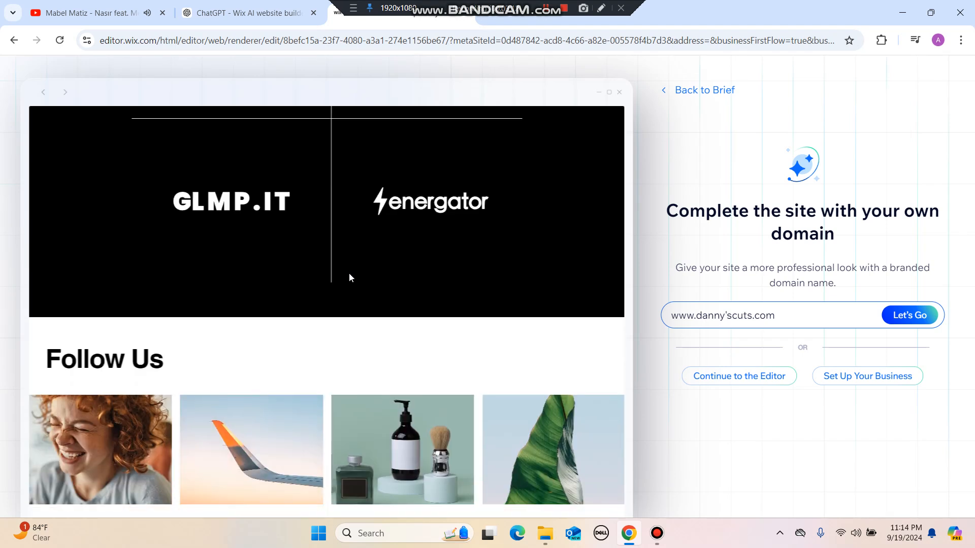
pyautogui.scroll(-3)
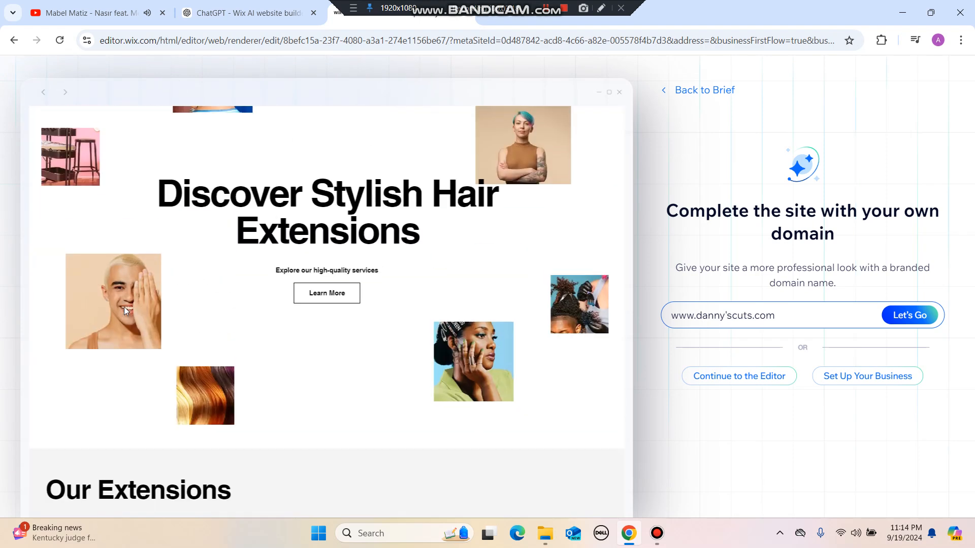
pyautogui.scroll(-3)
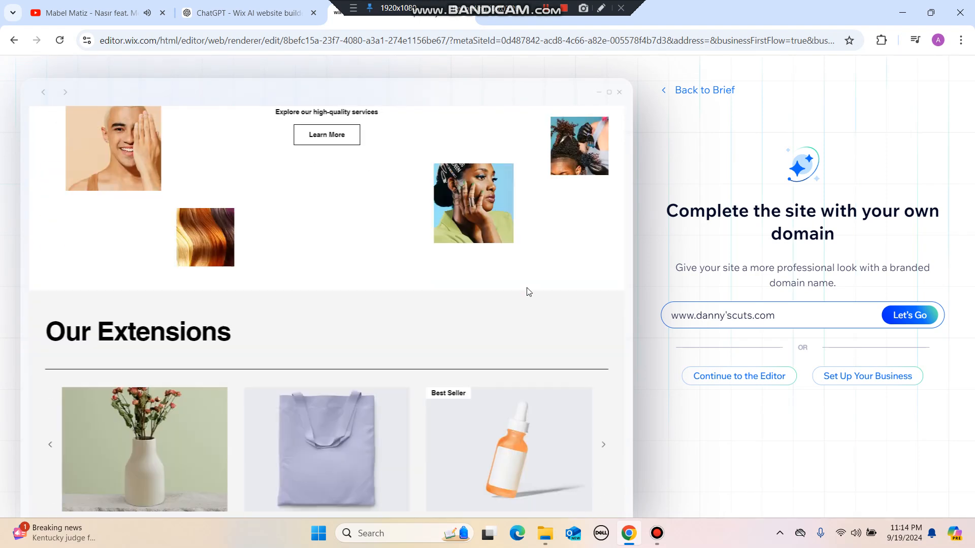
pyautogui.scroll(-3)
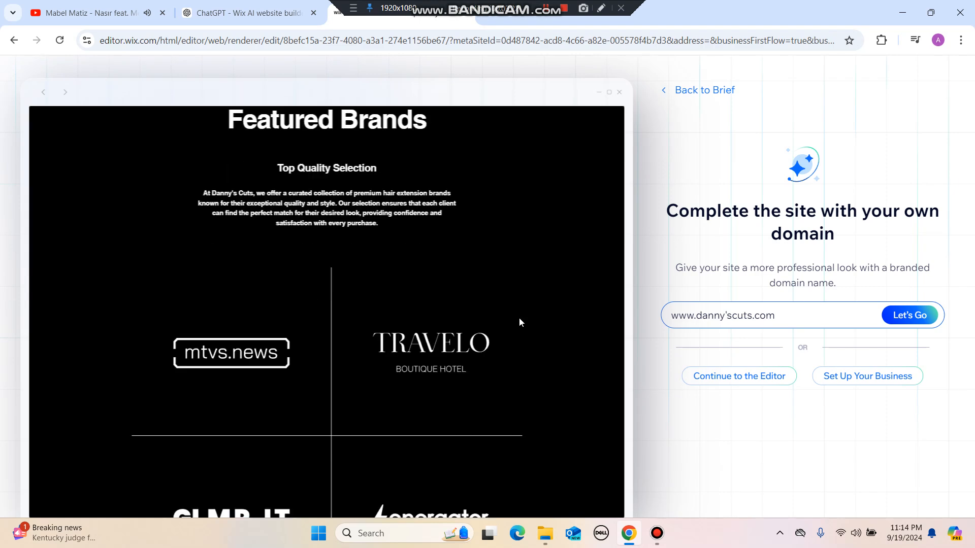
pyautogui.scroll(-3)
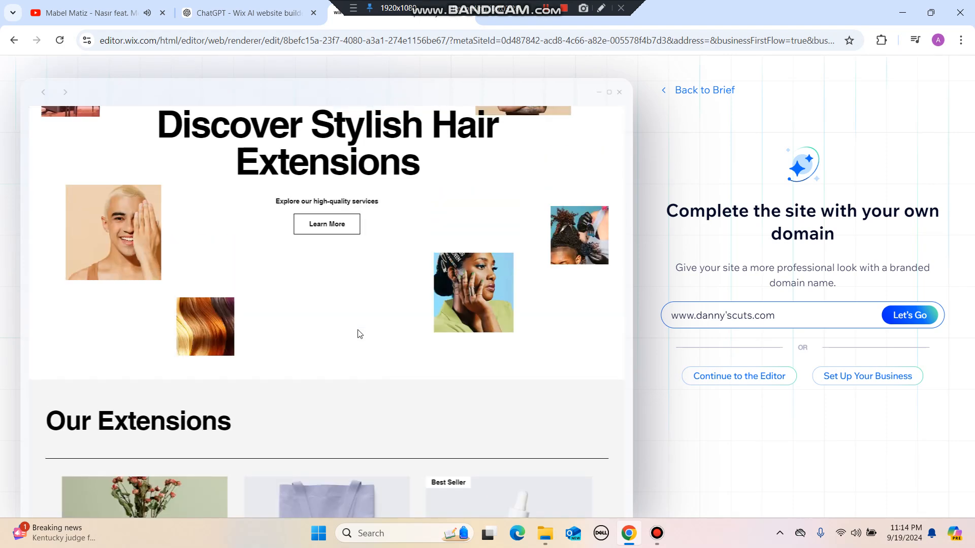
pyautogui.scroll(-3)
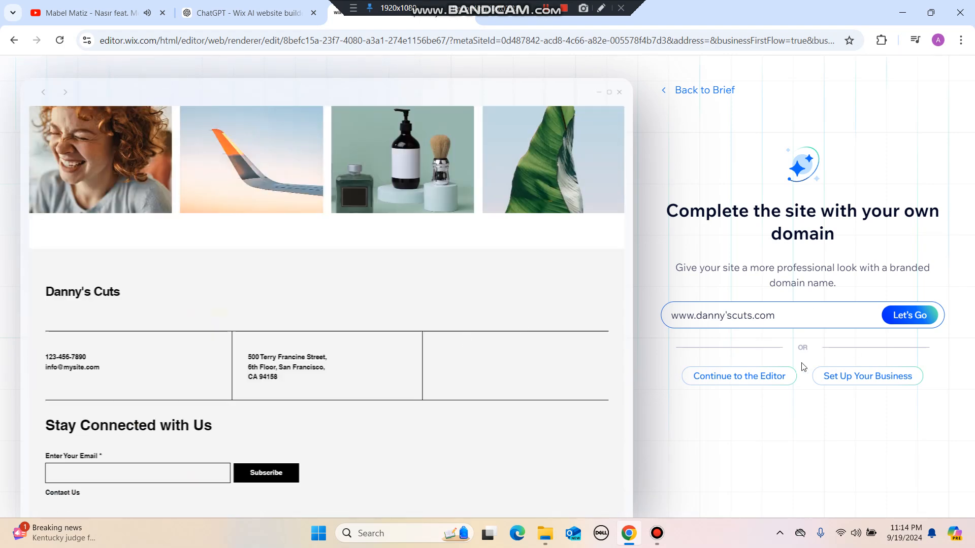
# - Skip the custom domain and continue into the Wix Editor
pyautogui.click(738, 376)
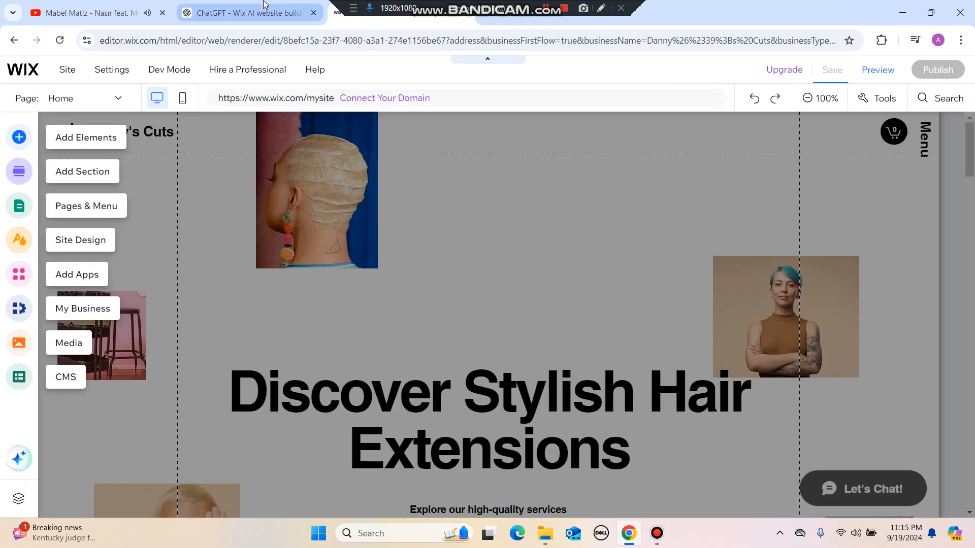
# - Dismiss the editor guide, scroll the homepage, then return to the ChatGPT tab
pyautogui.click(832, 70)
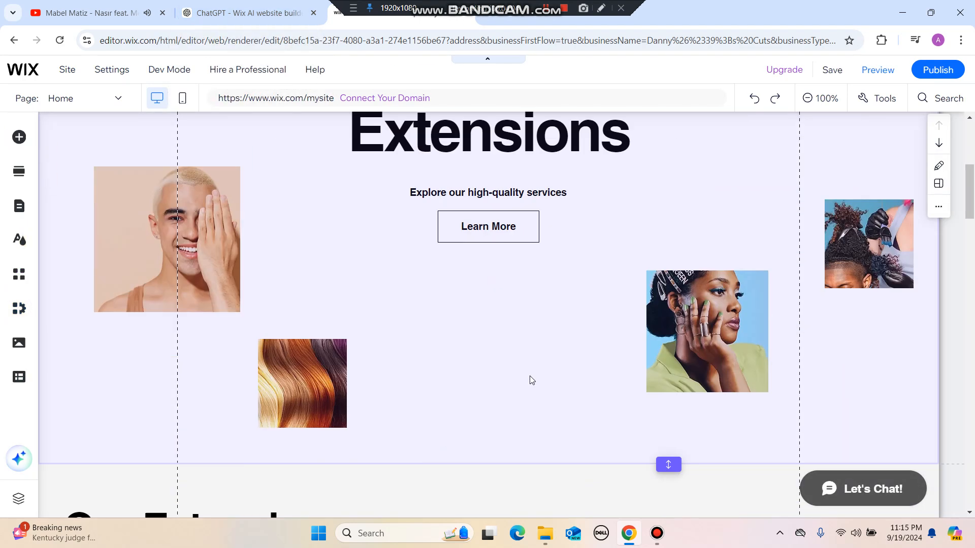
pyautogui.scroll(-3)
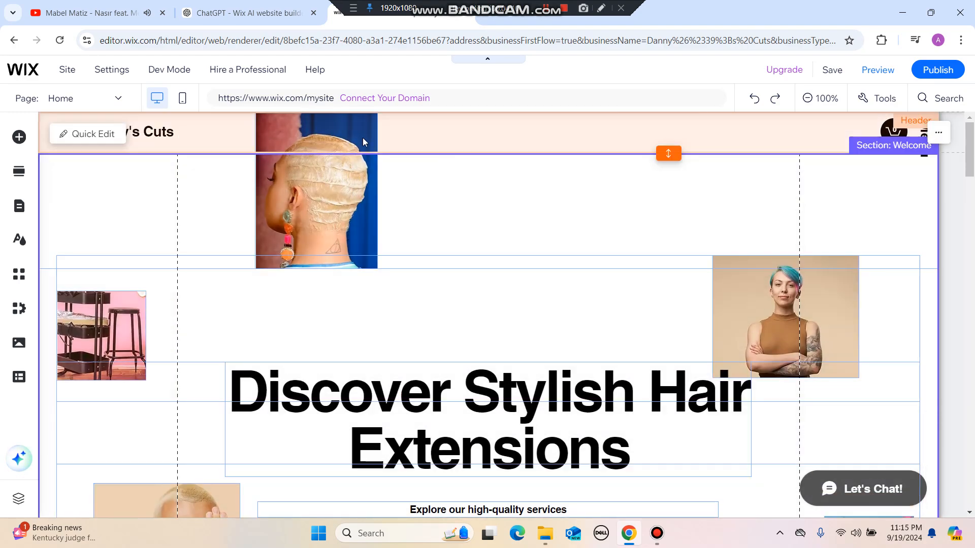
pyautogui.scroll(-3)
pyautogui.write('fff')
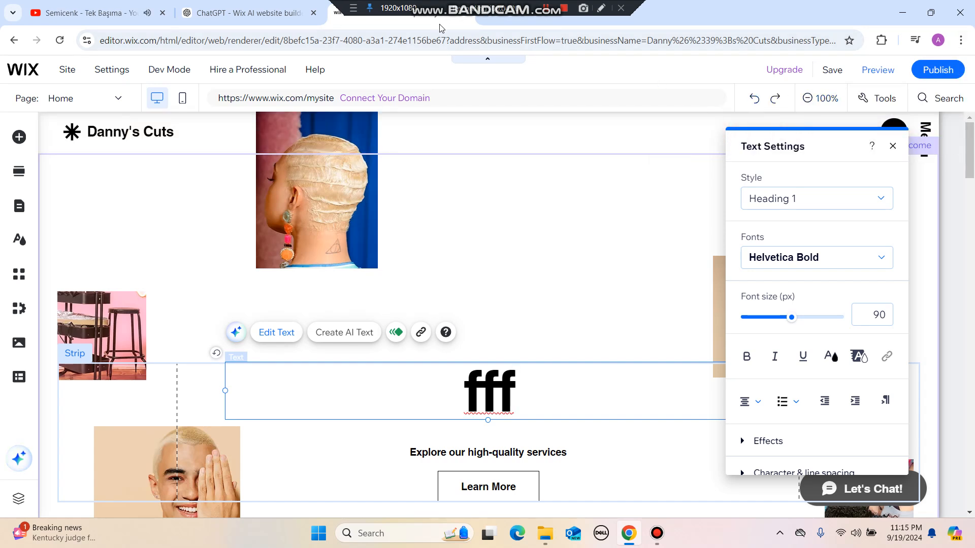
pyautogui.click(248, 12)
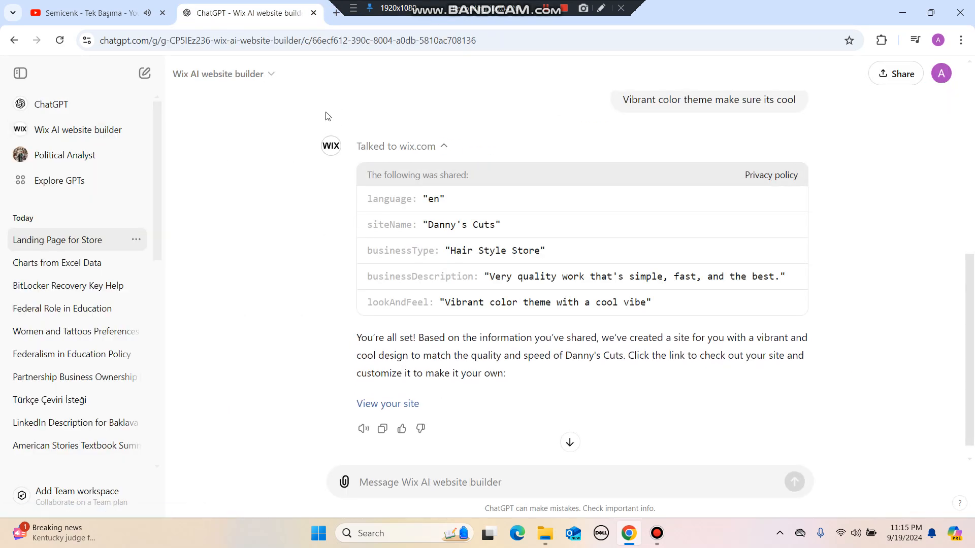
# - From Explore GPTs, pick the Wix AI website builder and start a fresh chat
pyautogui.click(59, 180)
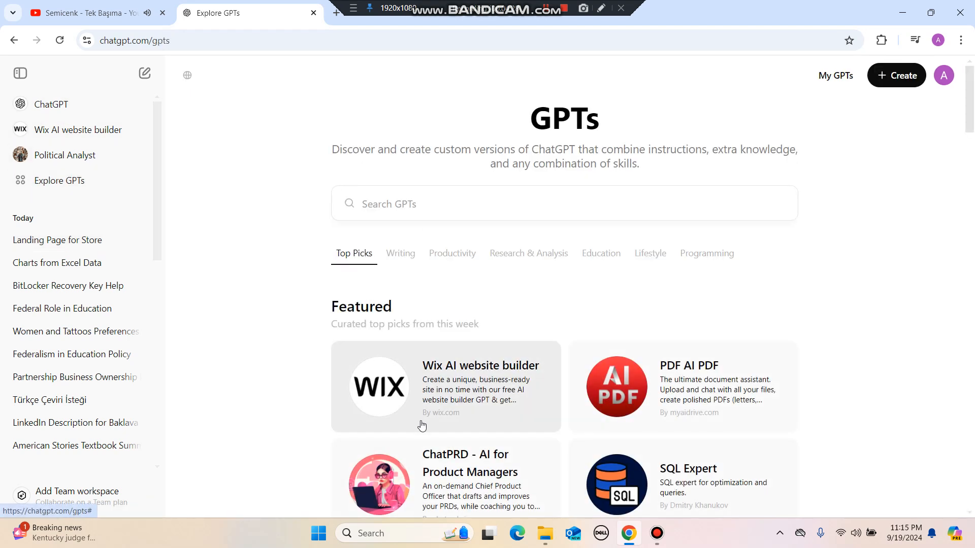
pyautogui.click(445, 386)
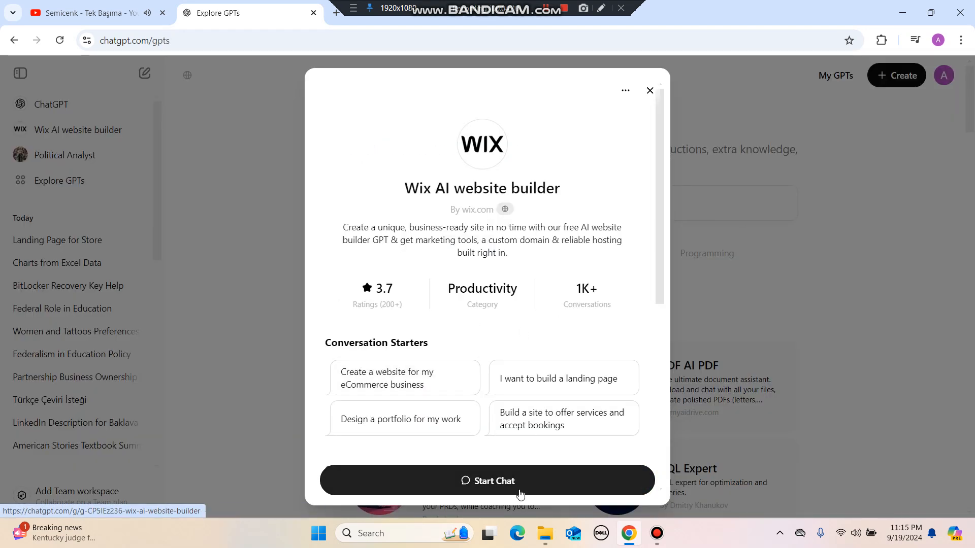
pyautogui.click(487, 480)
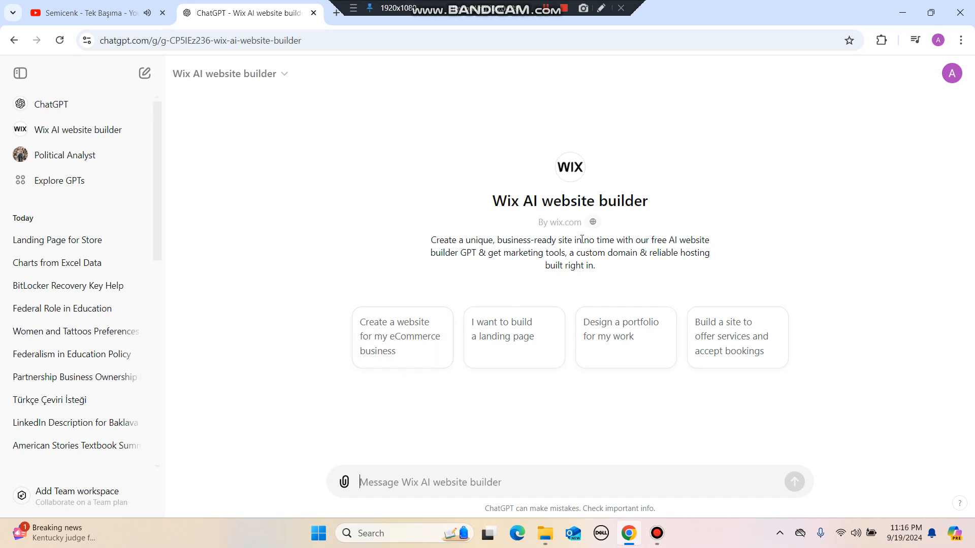
pyautogui.moveTo(575, 310)
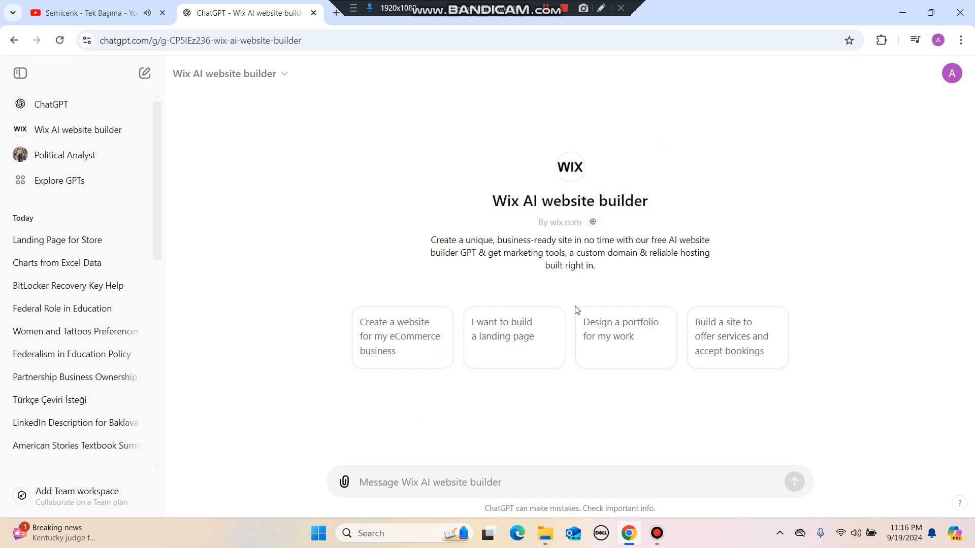